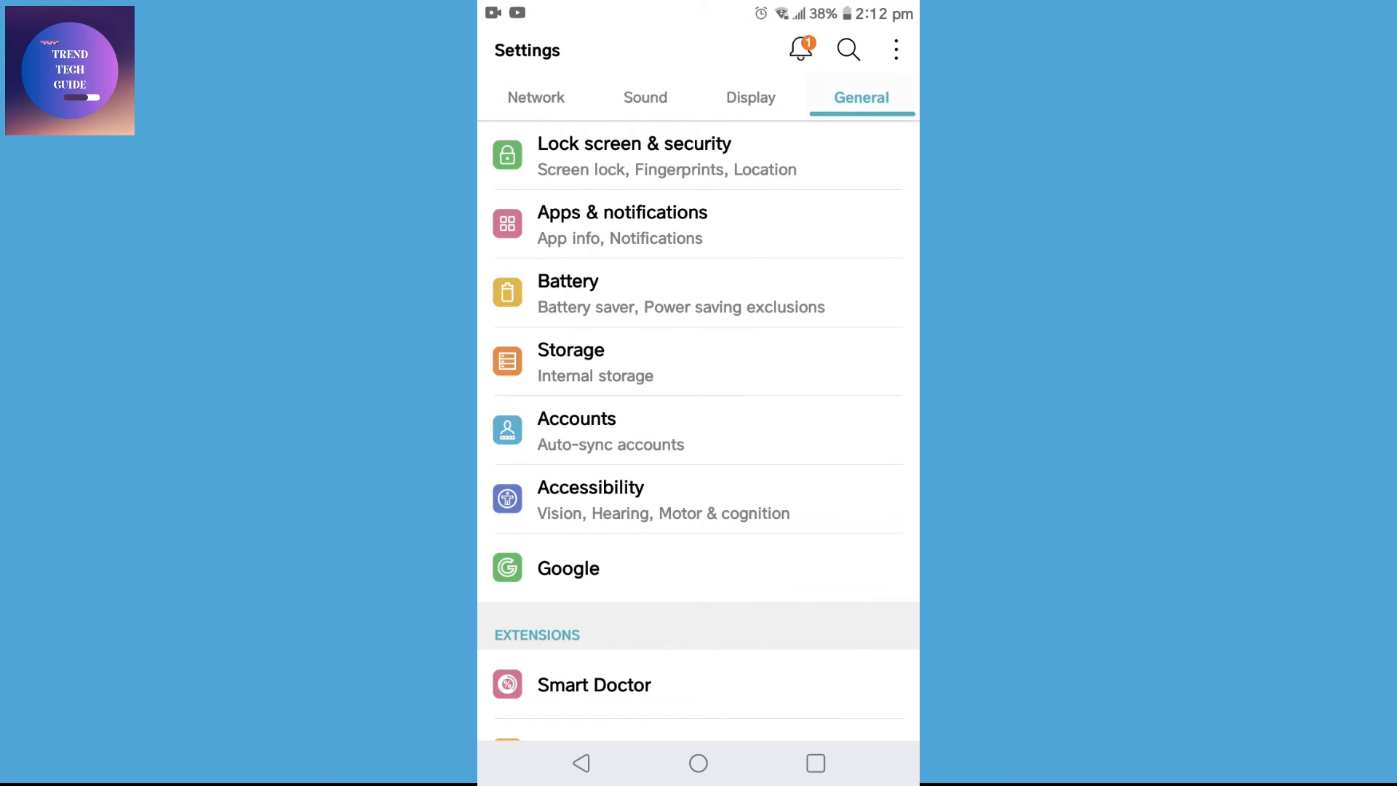
# Reach Telegram's app info through Apps & notifications > App info in the installed apps list.
pyautogui.click(622, 224)
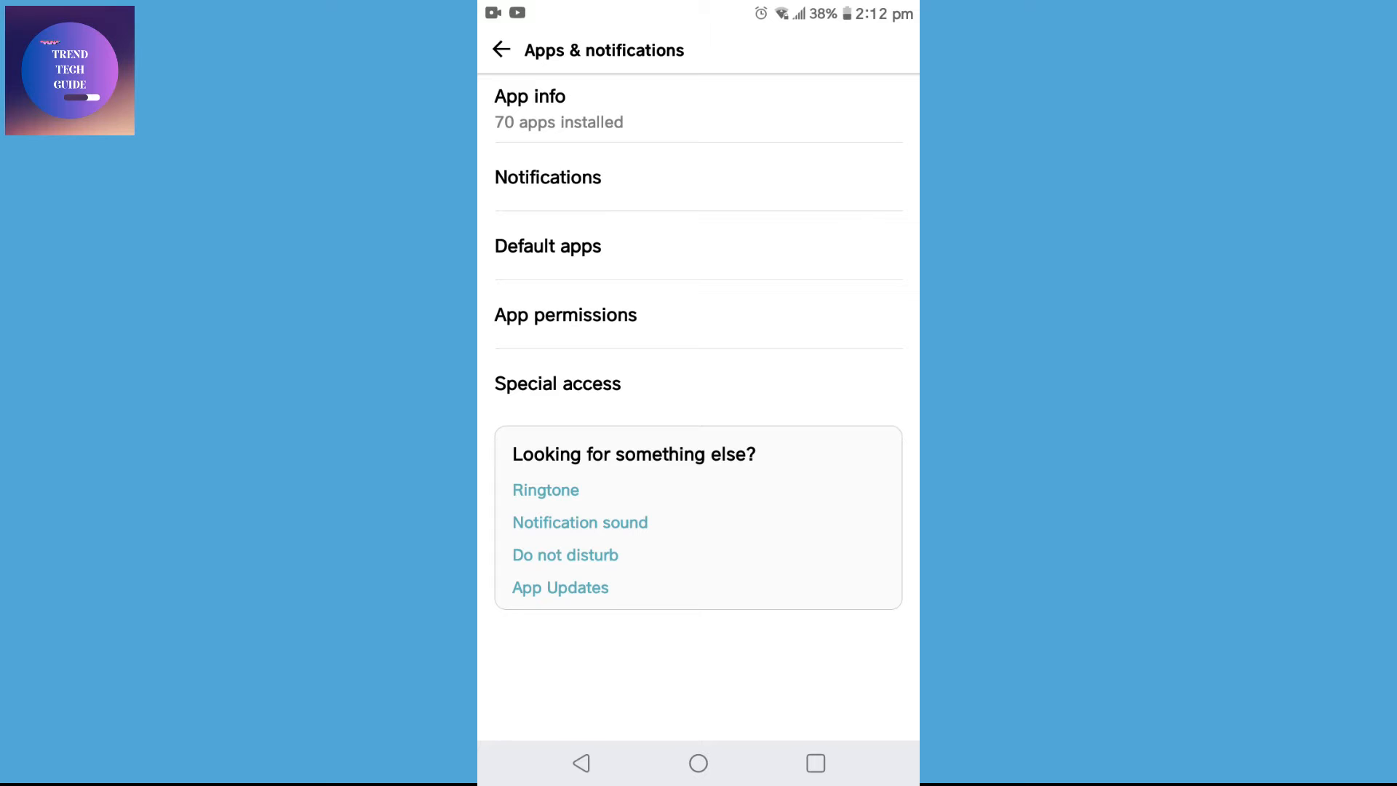
pyautogui.click(529, 96)
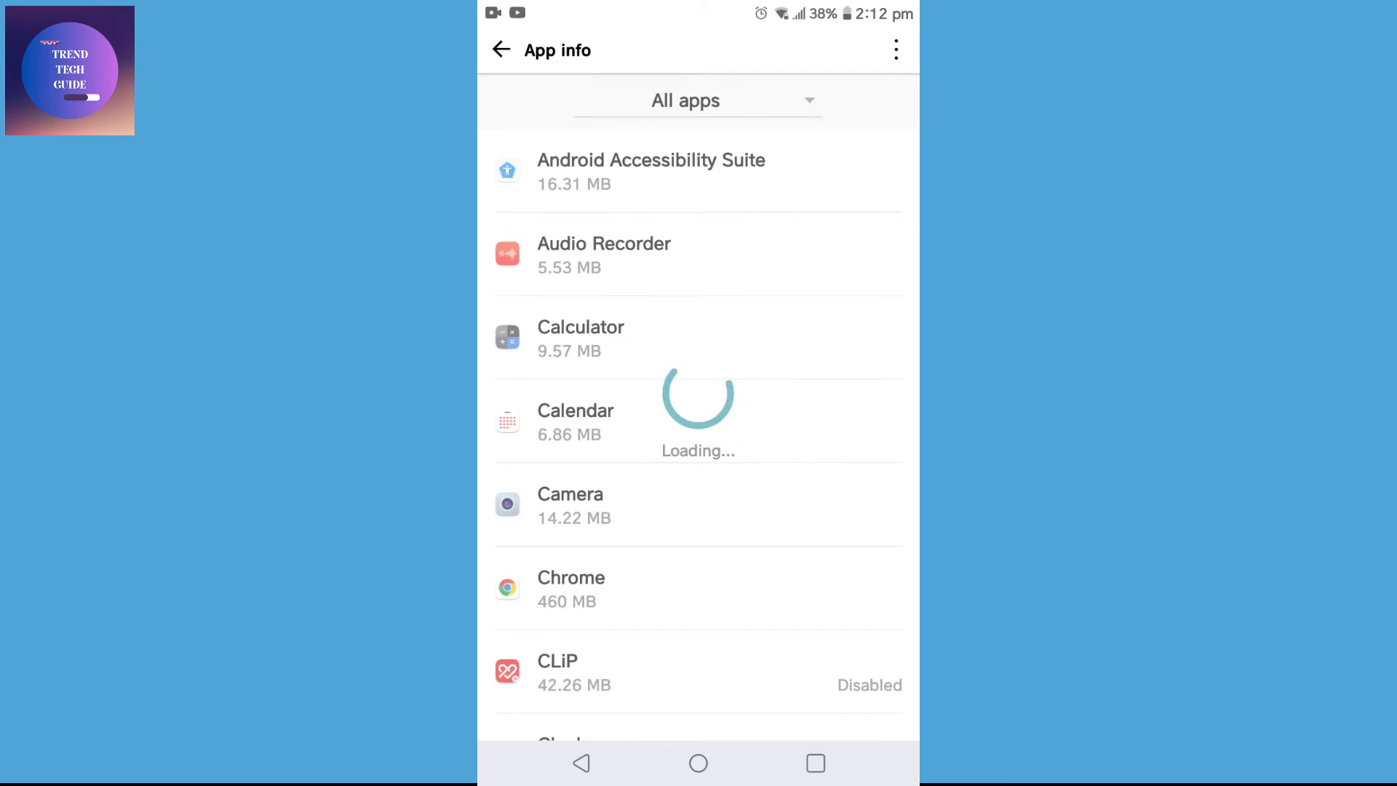
pyautogui.scroll(-3)
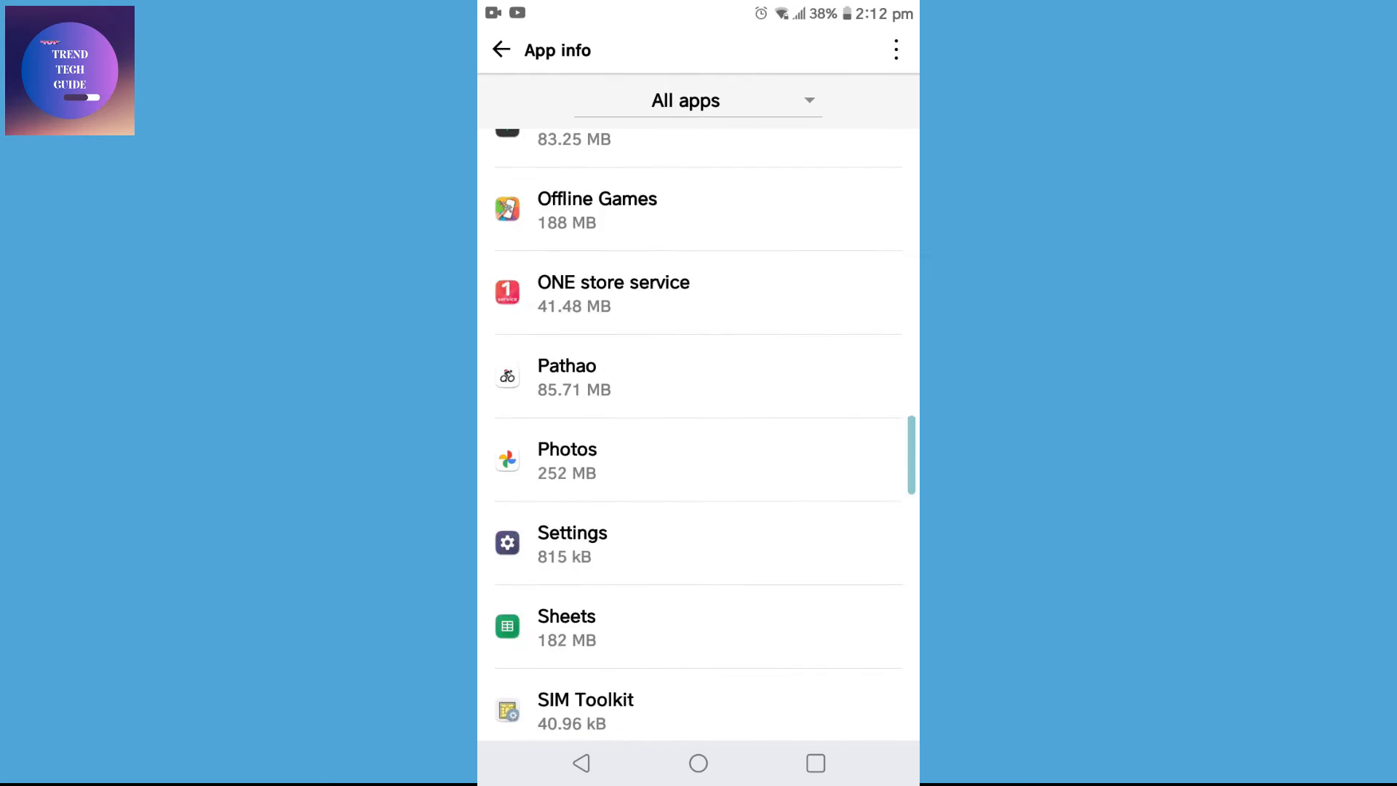
pyautogui.scroll(-3)
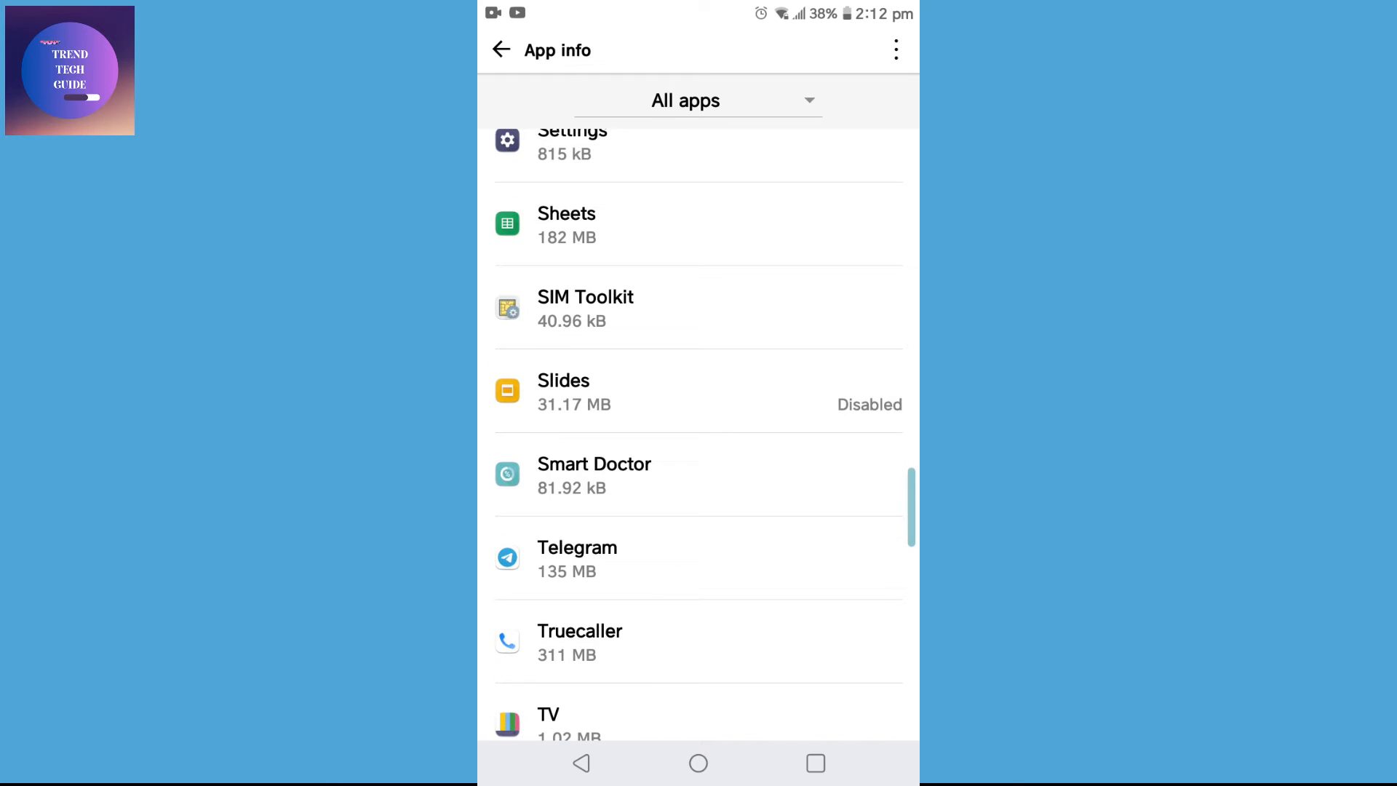
pyautogui.click(578, 559)
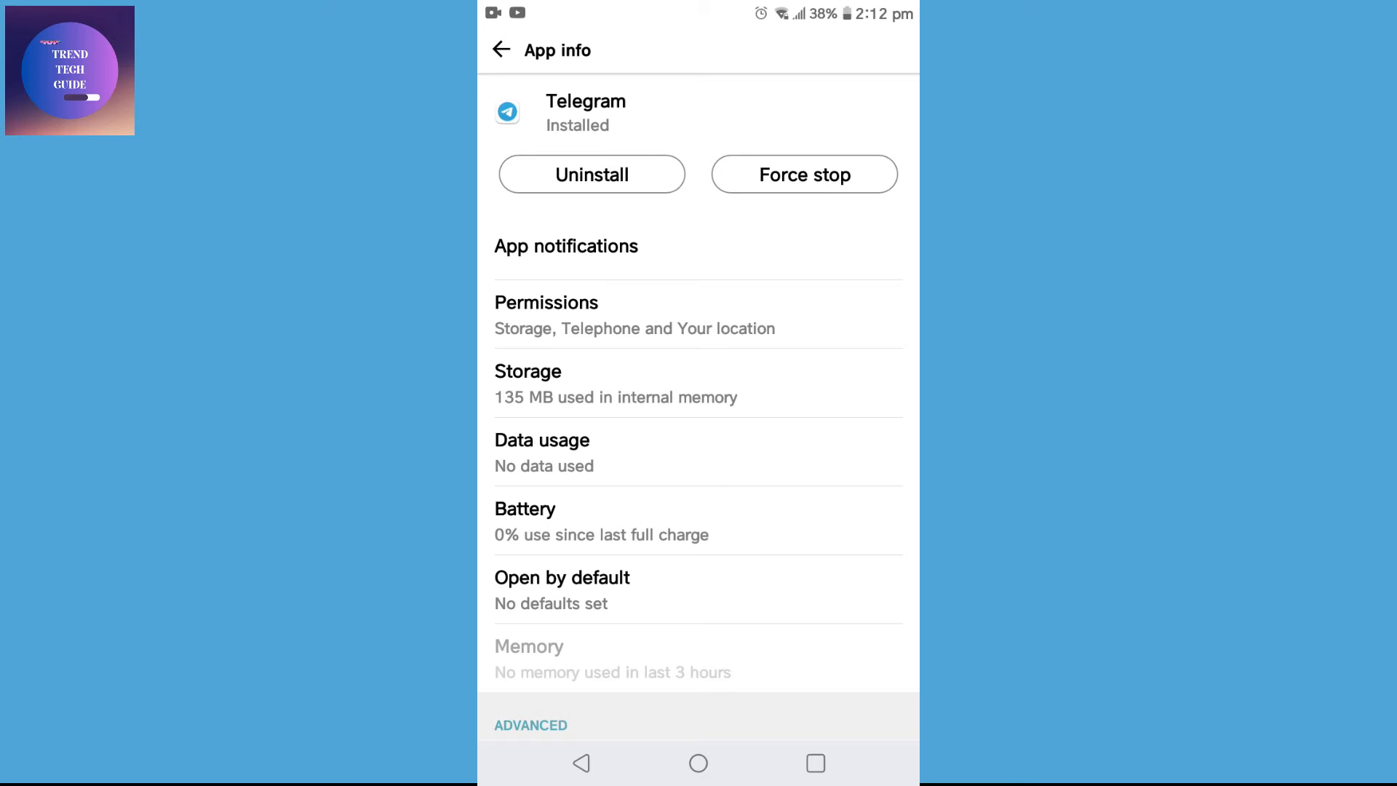
# In Telegram's Data usage, enable Background data and Unrestricted data usage, then leave the page.
pyautogui.click(541, 453)
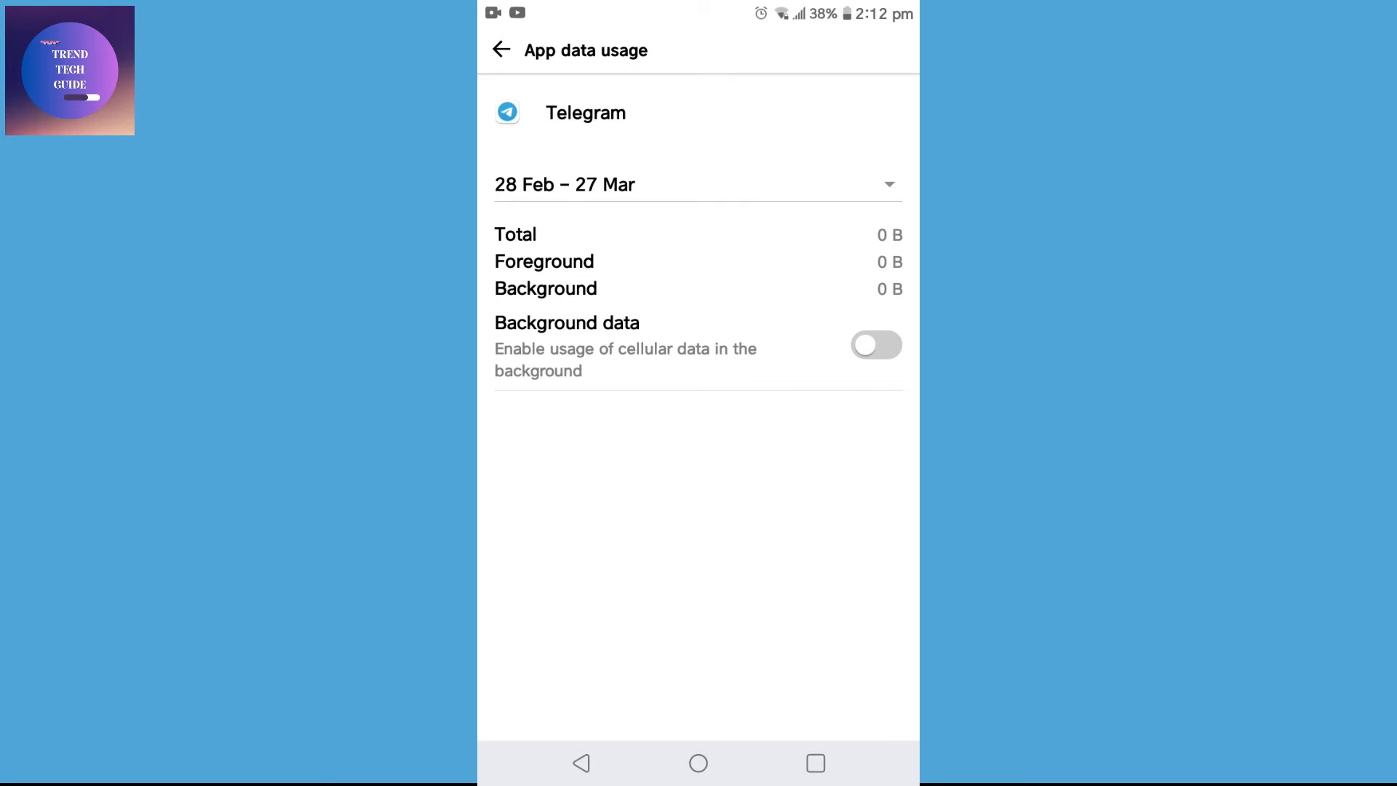
pyautogui.click(876, 345)
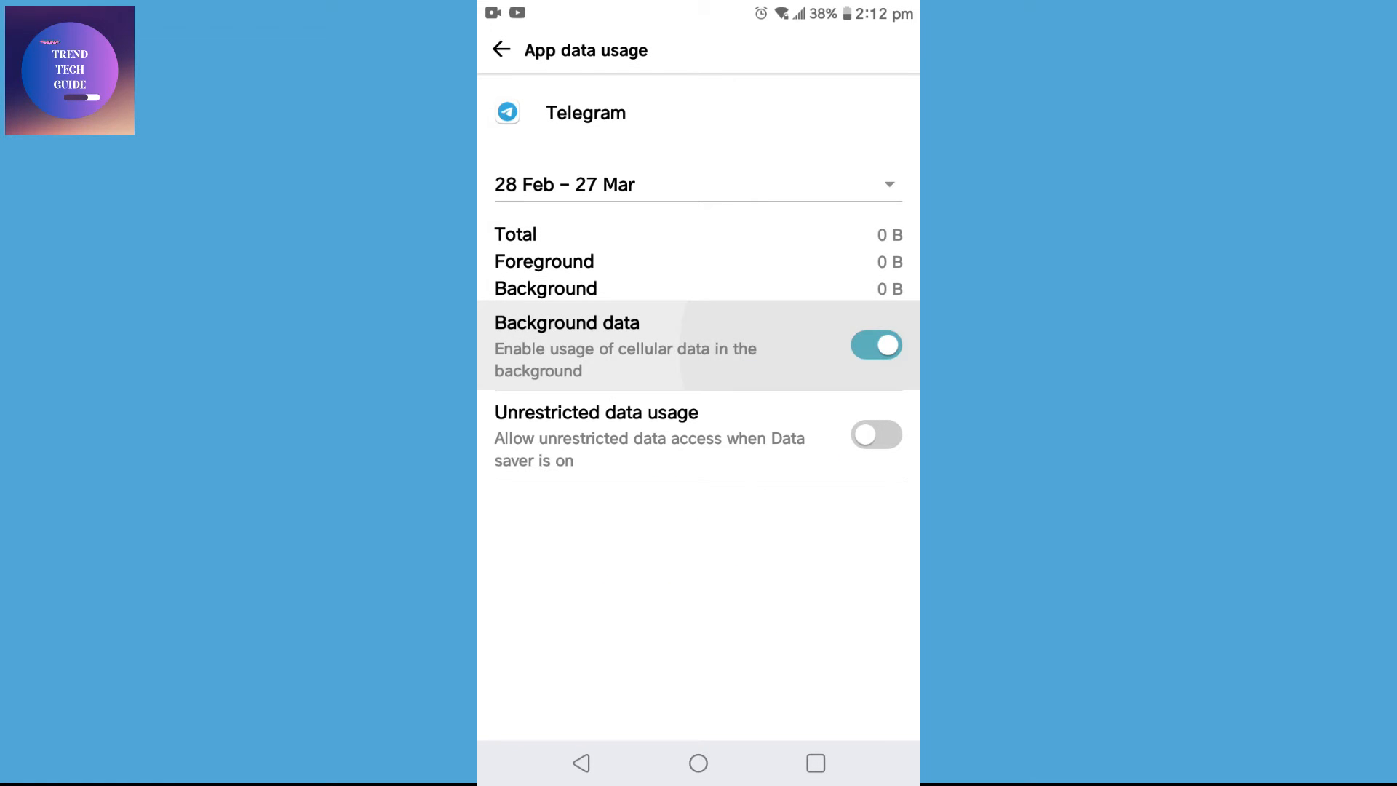
pyautogui.click(876, 435)
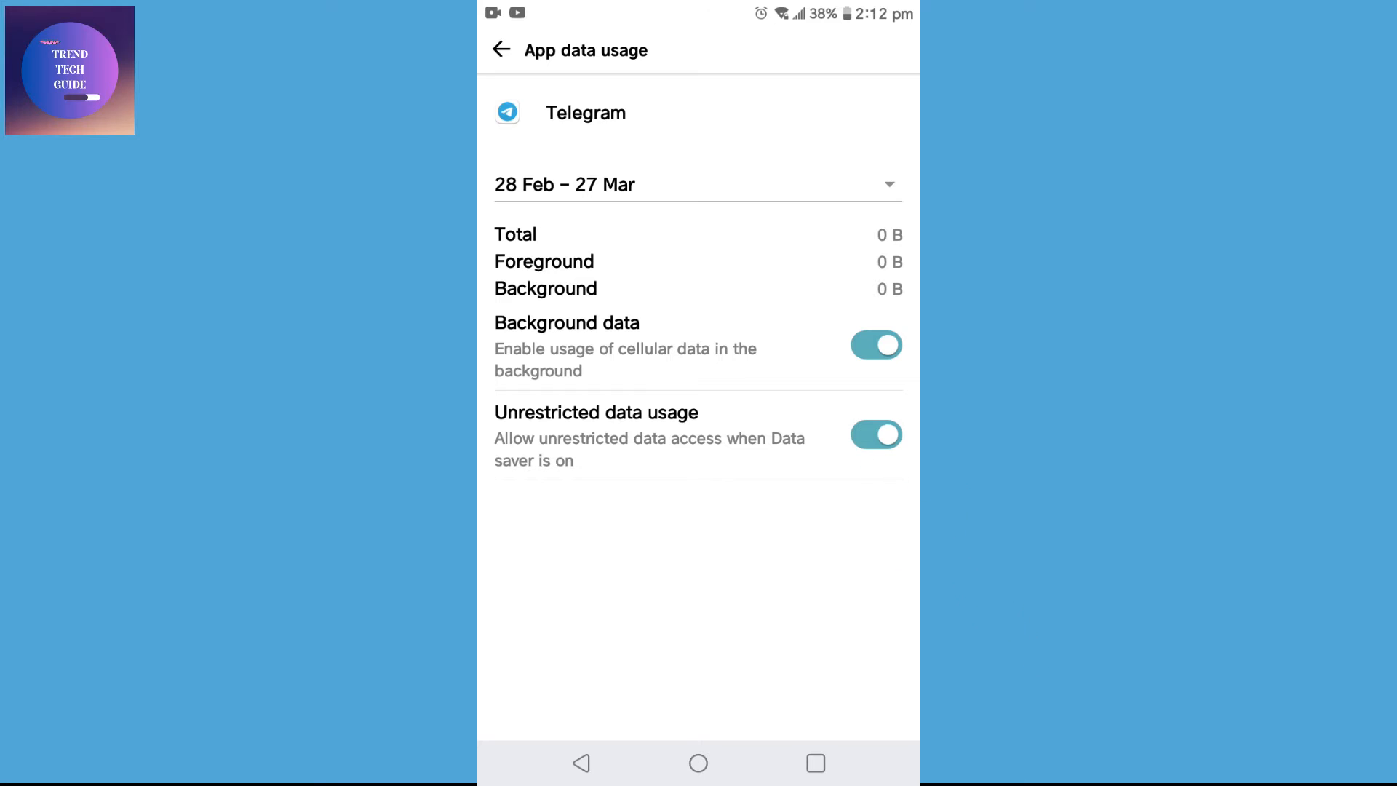
pyautogui.click(502, 50)
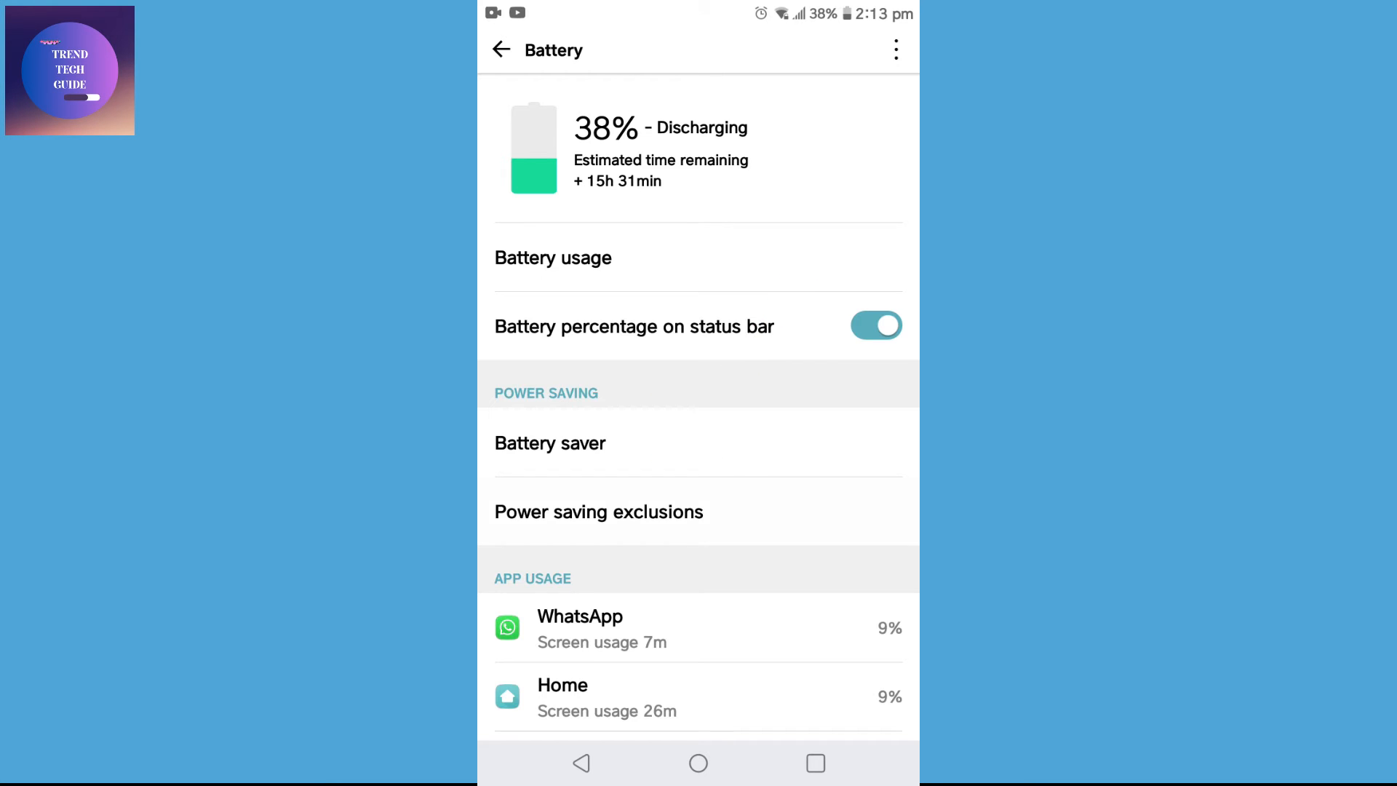
# In Power saving exclusions, toggle Telegram on so it is excluded, then return to Battery.
pyautogui.click(598, 510)
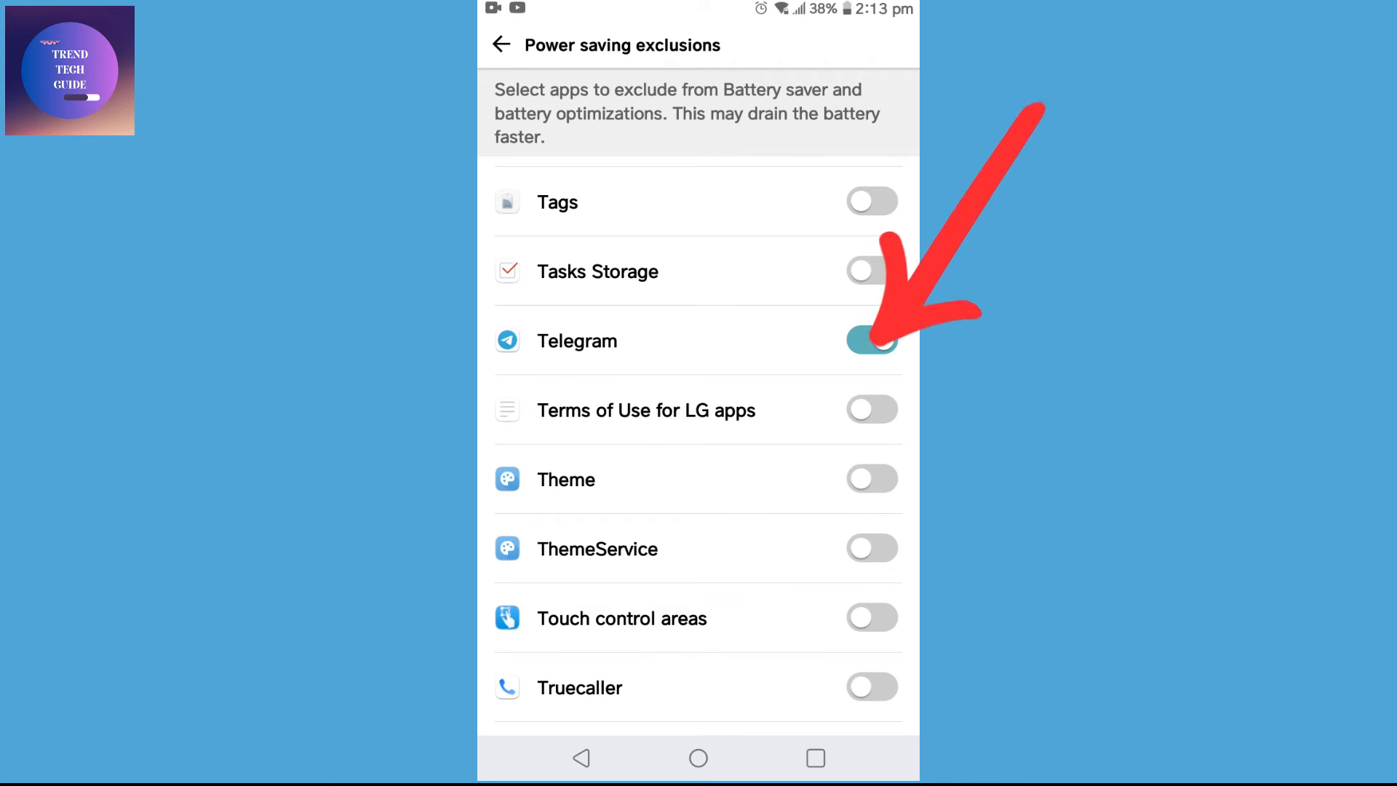
pyautogui.click(872, 340)
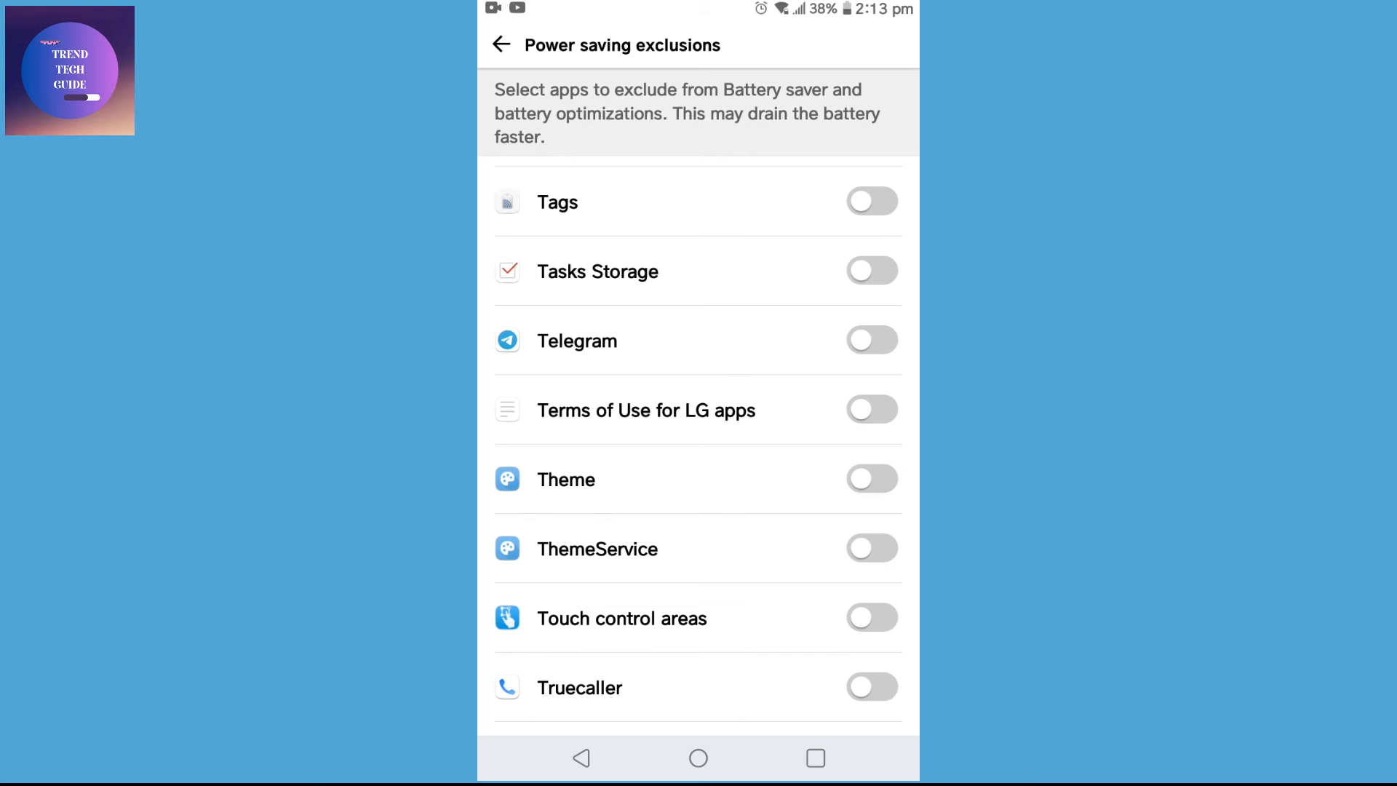
pyautogui.click(871, 339)
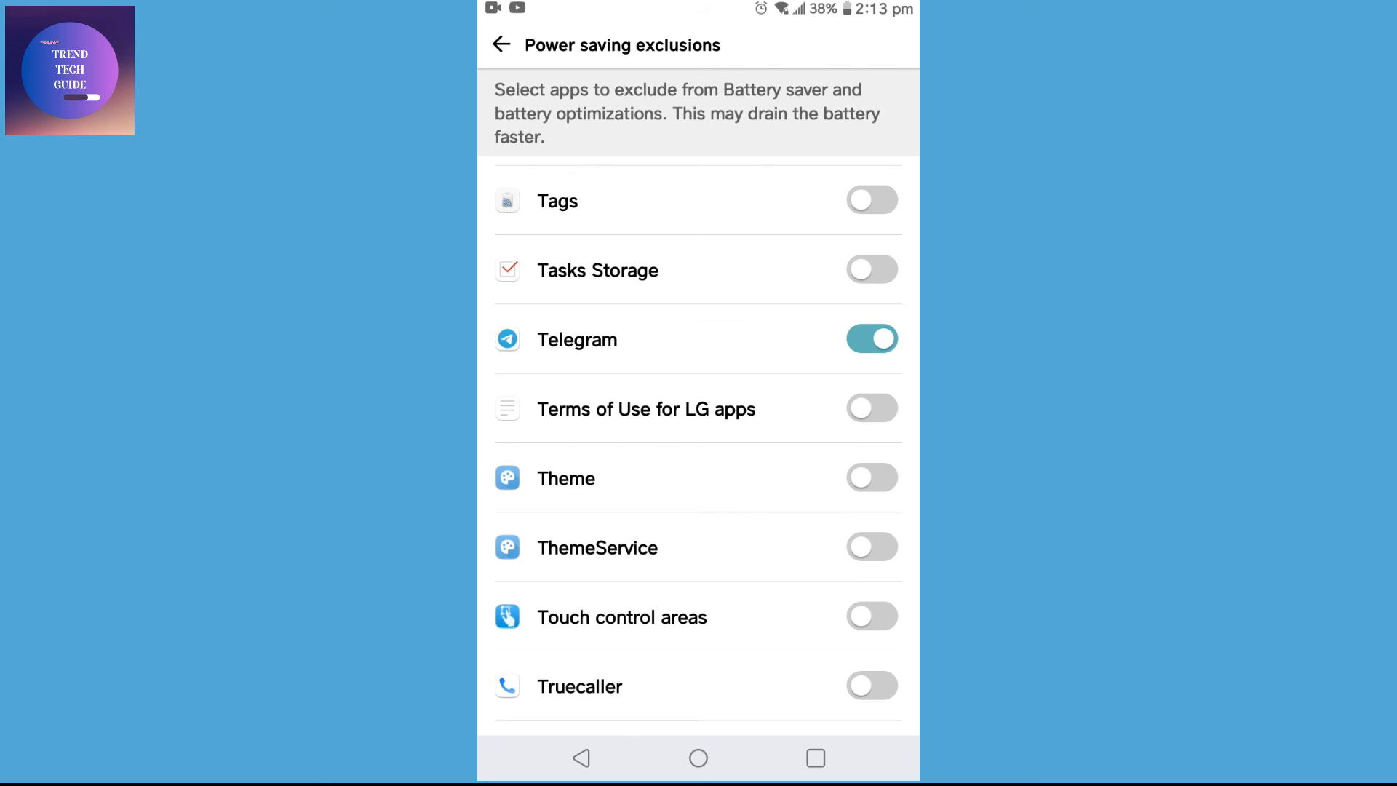
pyautogui.click(502, 45)
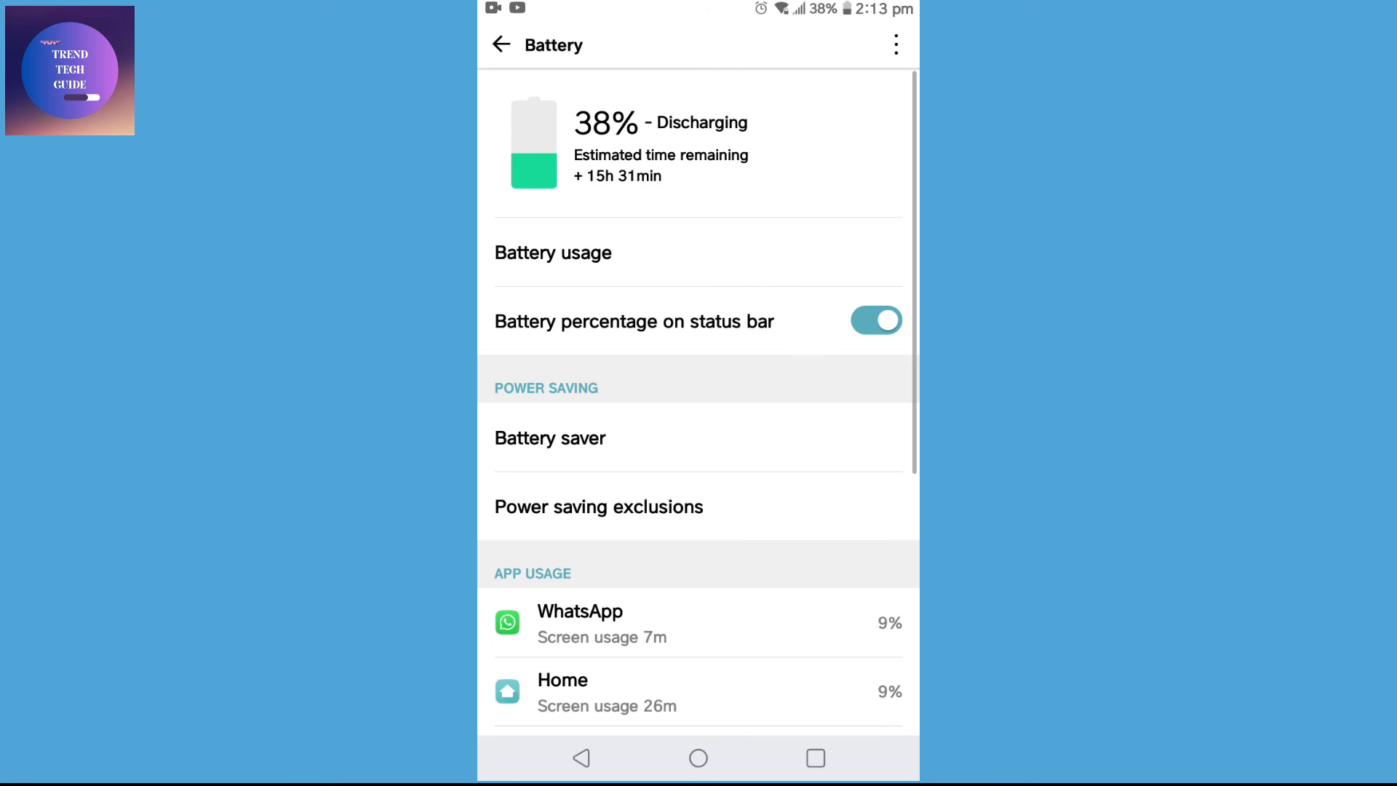